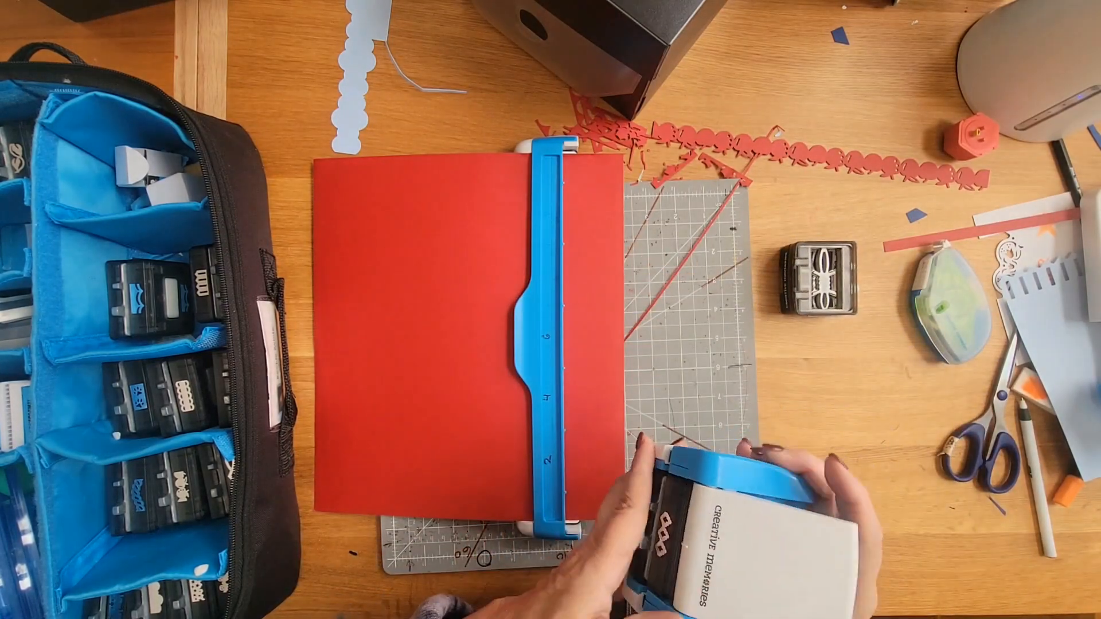
mouse_move(667, 422)
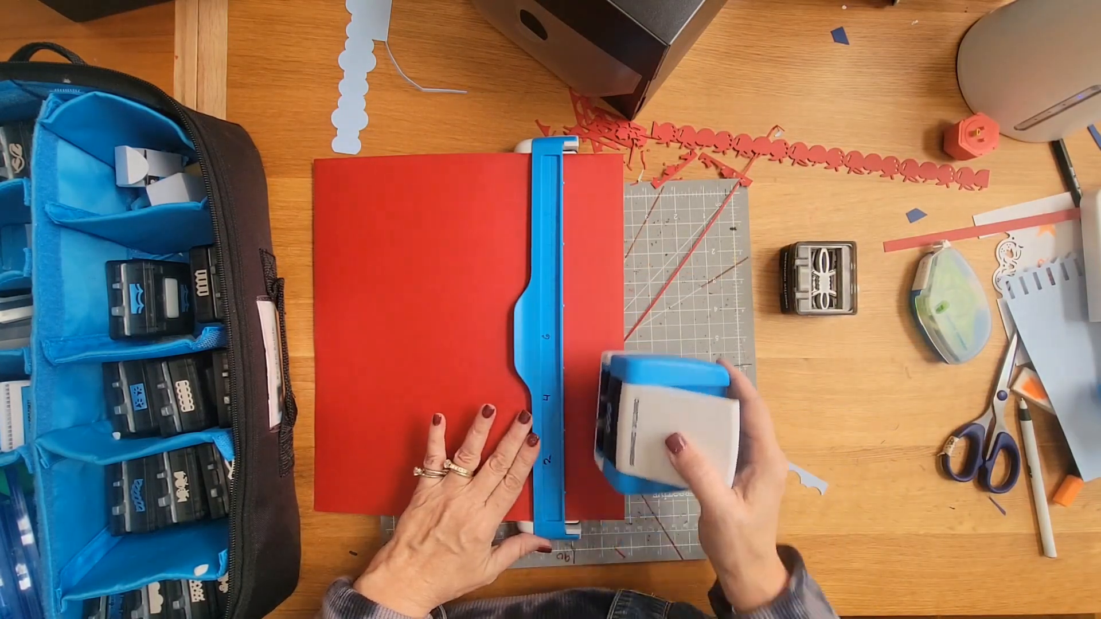